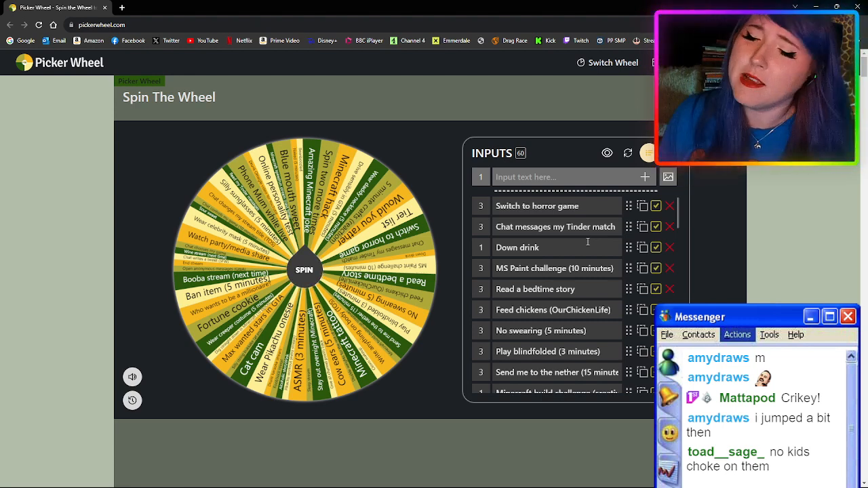
scroll(down, 3)
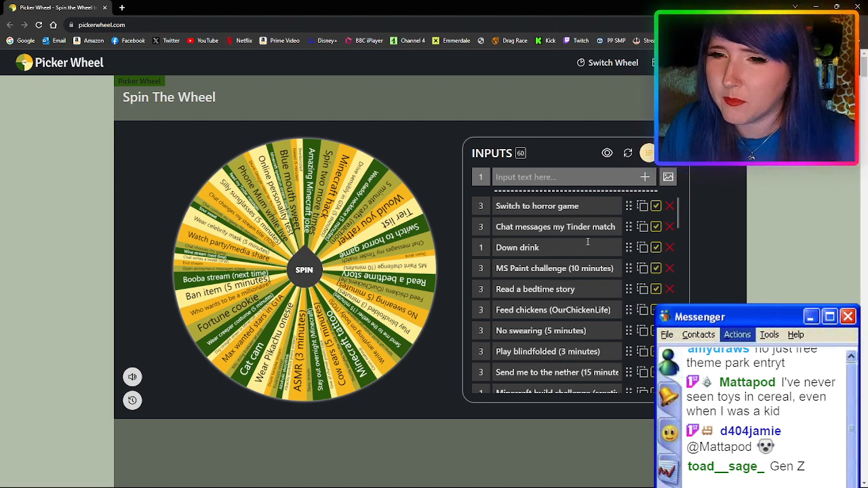
scroll(down, 3)
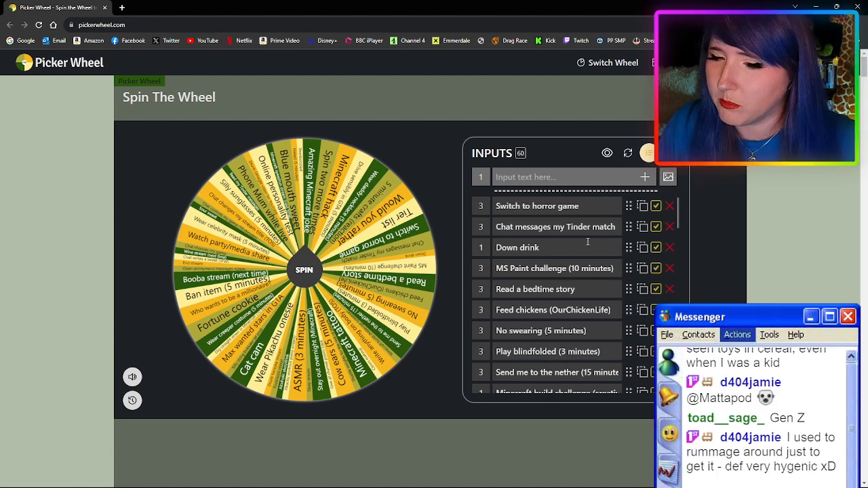